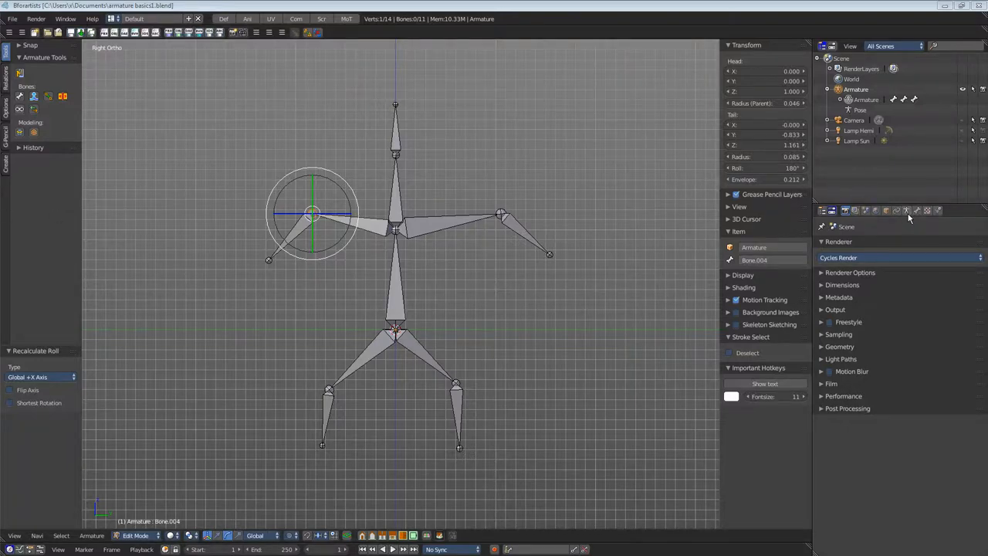
- Show the armature's Display panel in the Object Data properties
left_click(908, 210)
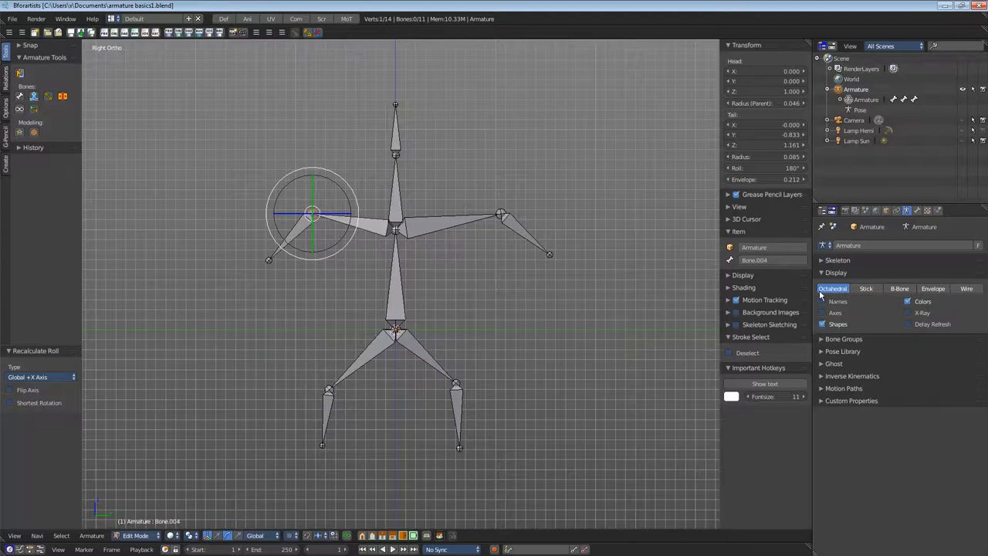
mouse_move(834, 289)
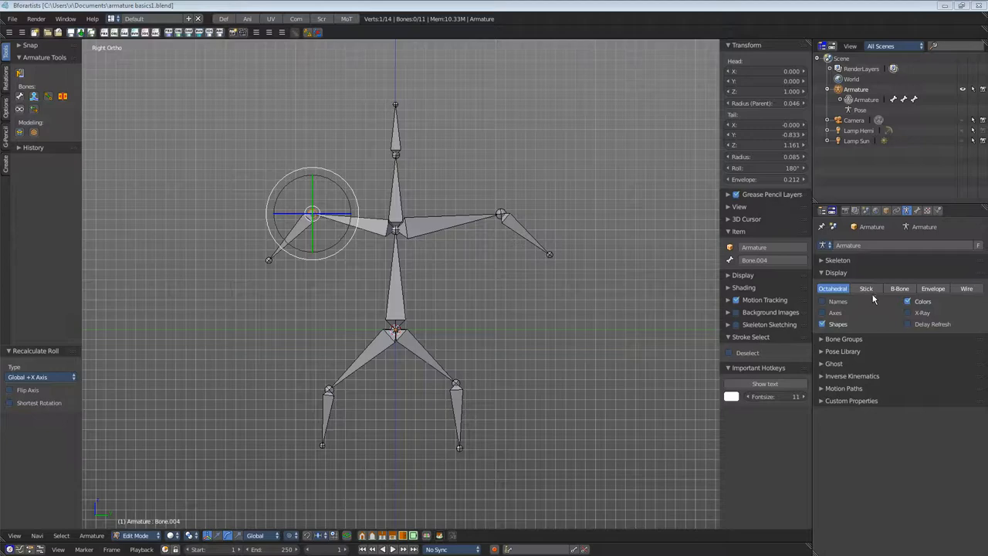
mouse_move(931, 319)
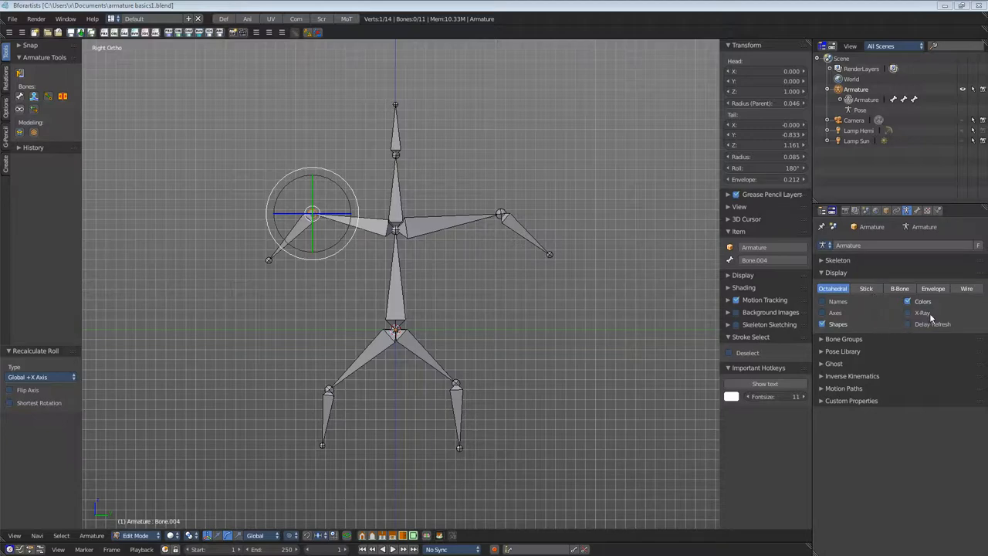
mouse_move(923, 312)
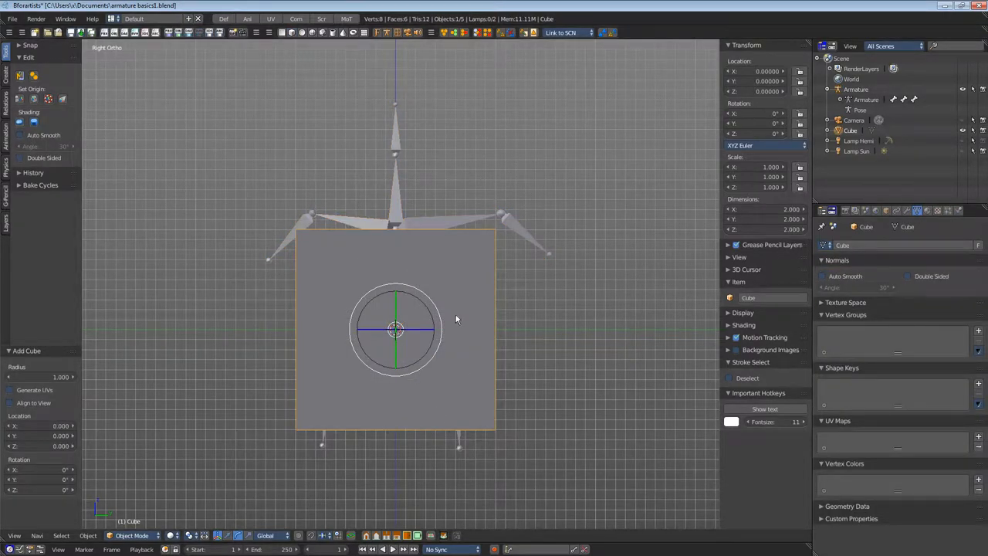
- Orbit the viewport to see the new cube around the stick figure in perspective
left_click_drag(456, 319, 450, 162)
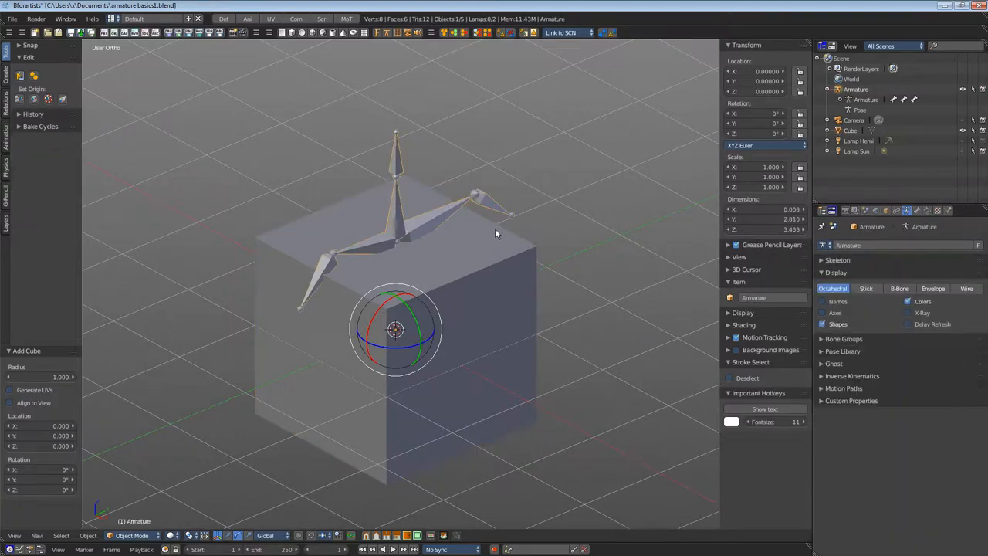
- Enable X-Ray so the whole armature shows through the cube
left_click(907, 312)
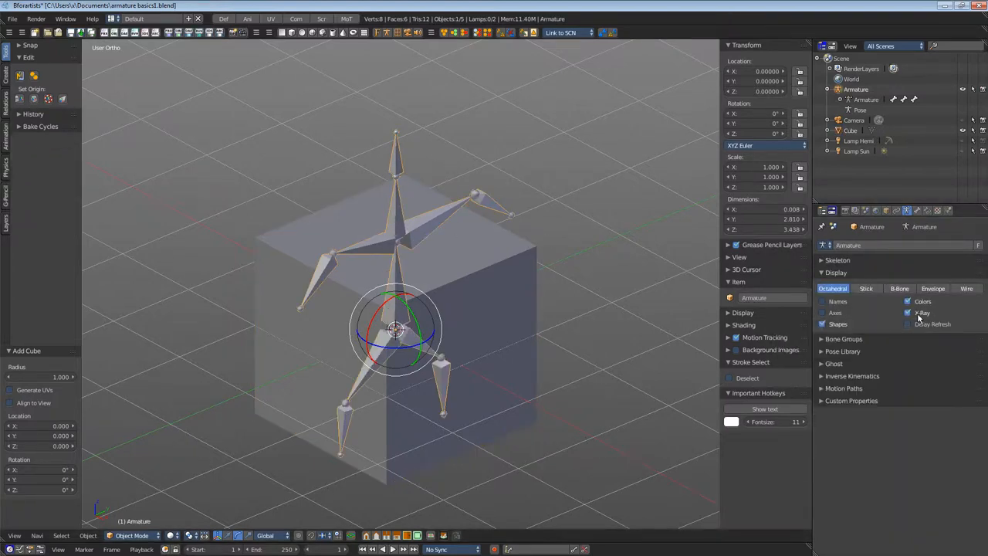
left_click(907, 311)
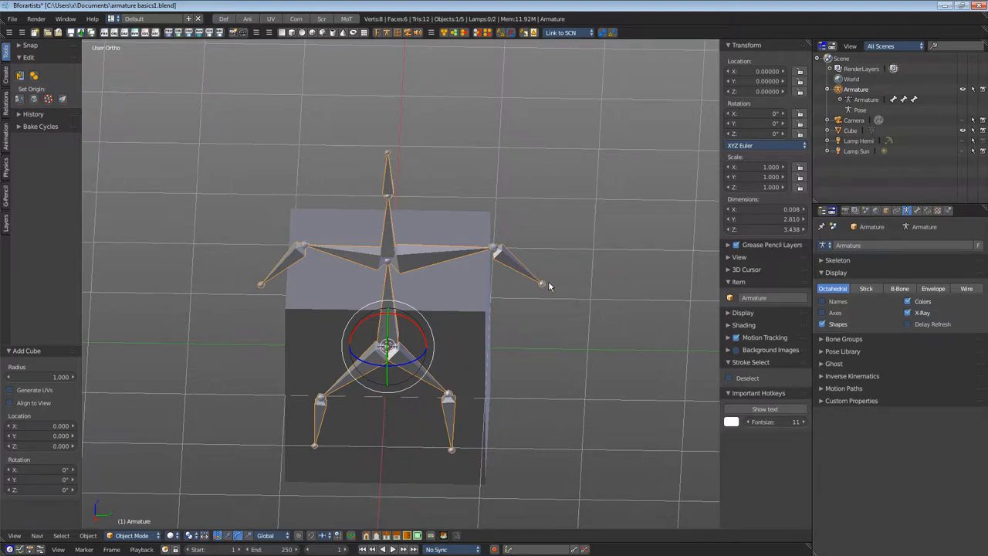
mouse_move(494, 255)
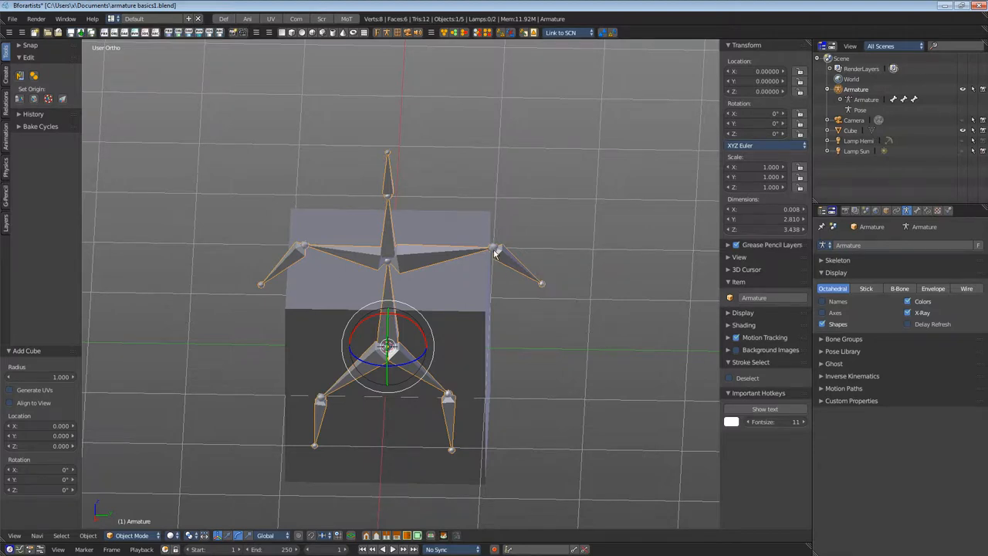
mouse_move(543, 290)
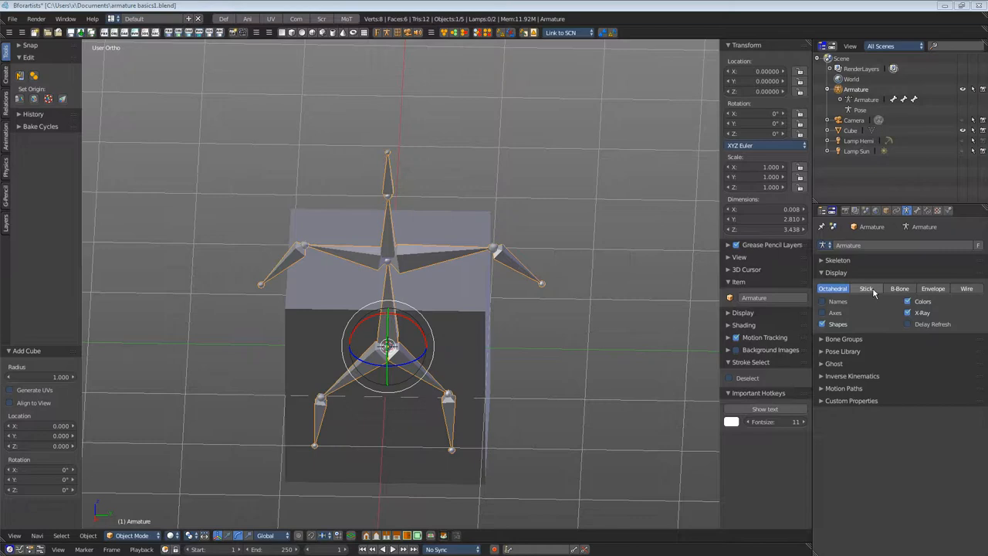
- Switch the armature display type to Stick
left_click(866, 288)
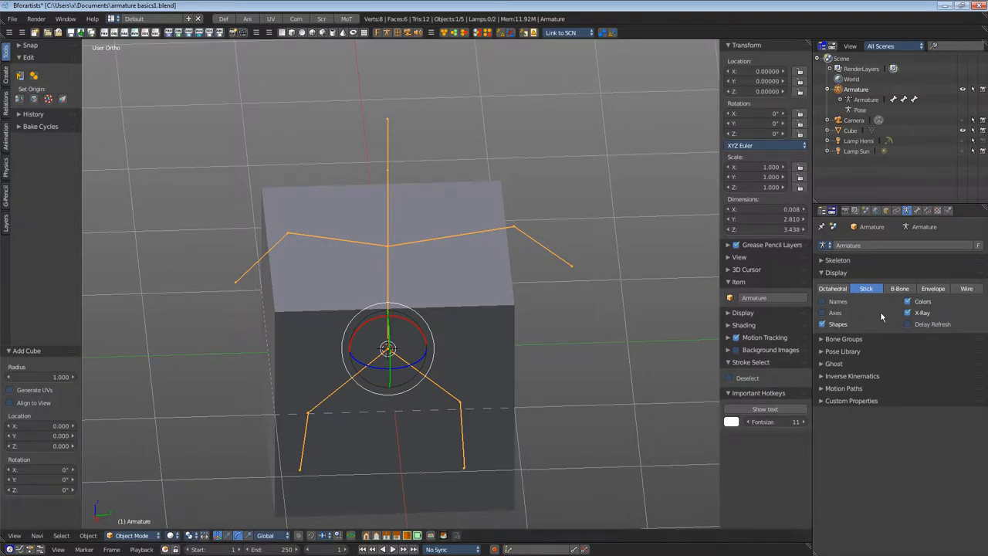
mouse_move(898, 289)
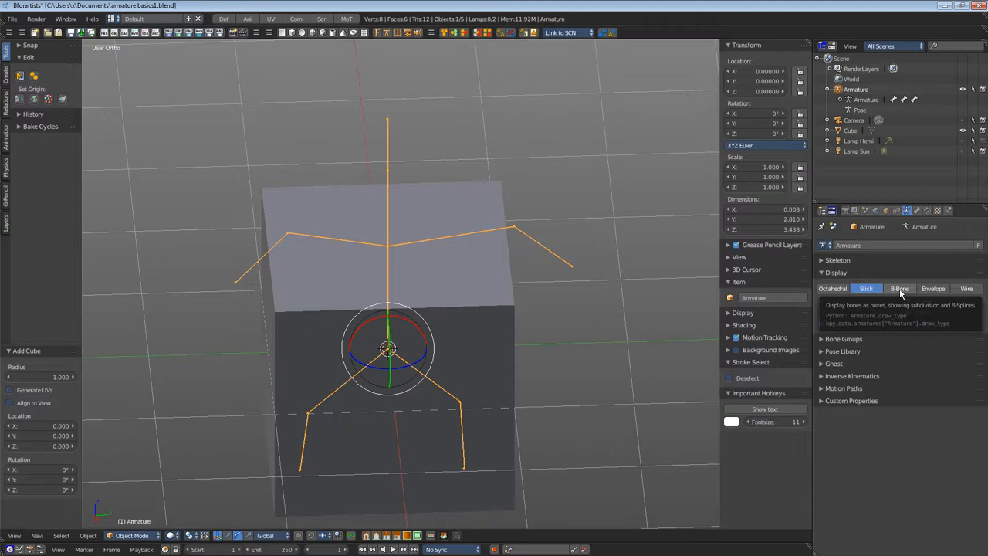
- Switch the display type to B-Bone, check the Bone tab's settings, and enter Edit Mode
left_click(899, 289)
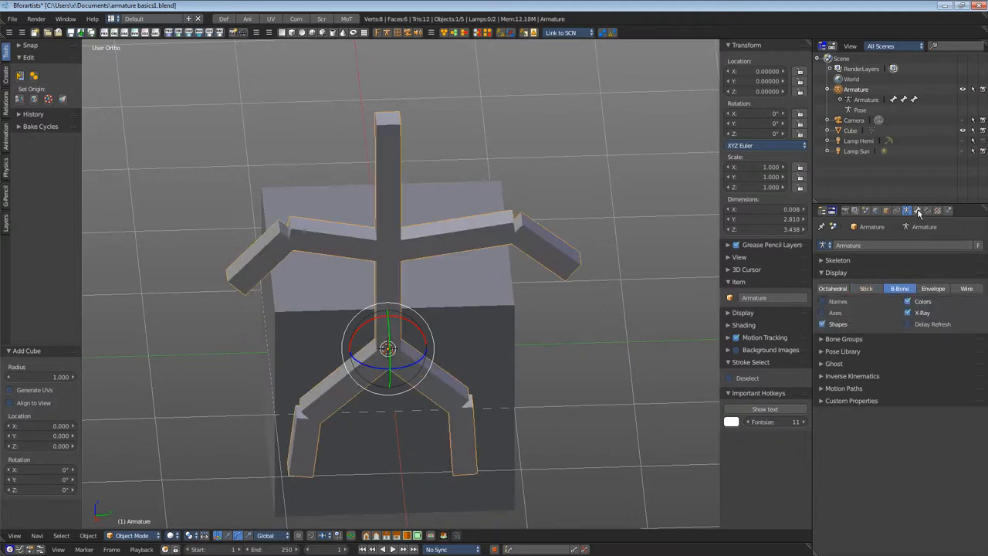
left_click(917, 210)
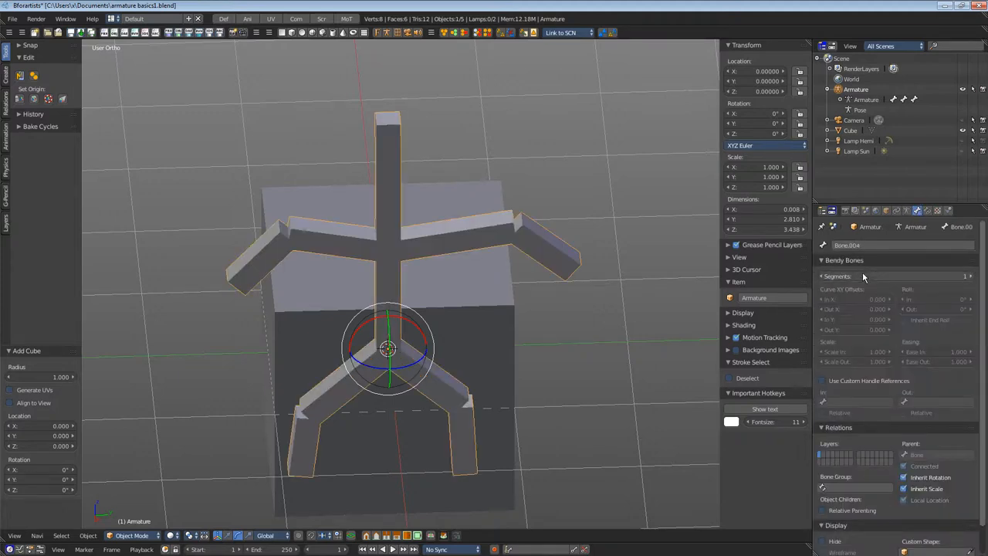
left_click(965, 275)
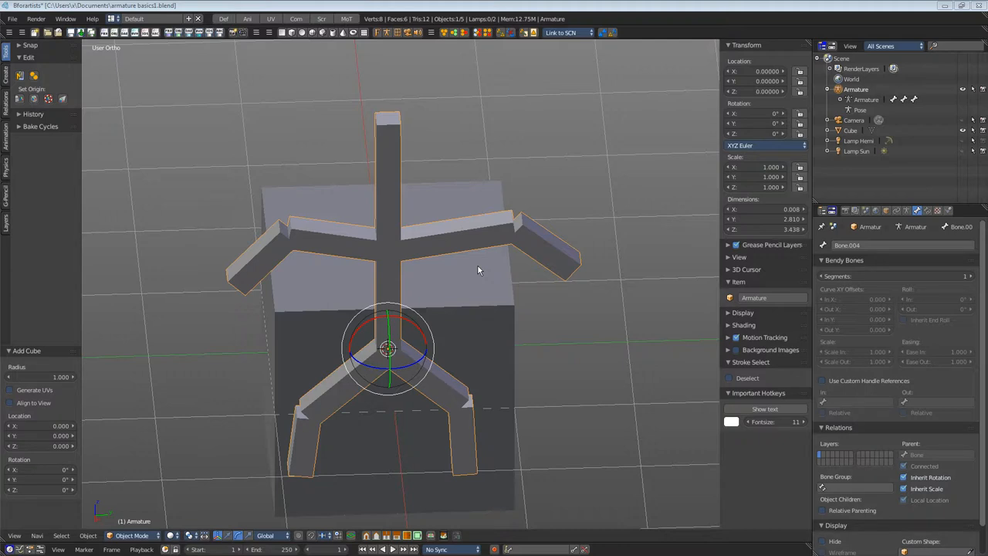
key("Tab")
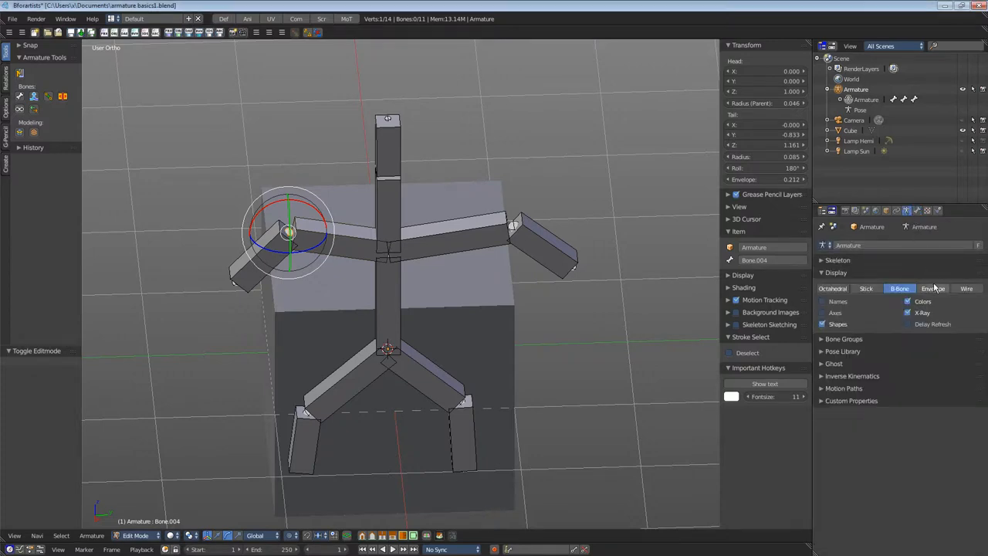
- Switch the armature display type to Envelope
left_click(933, 288)
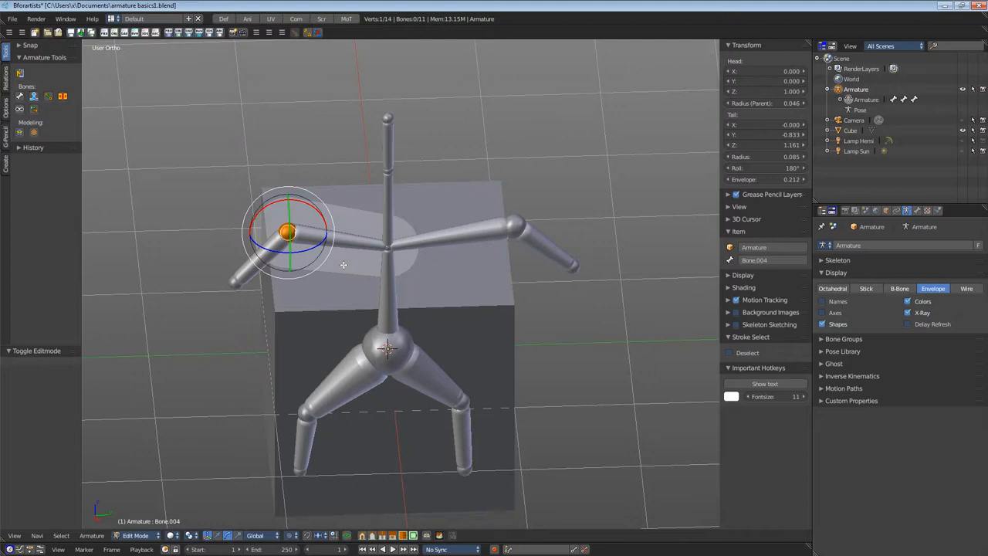
mouse_move(352, 222)
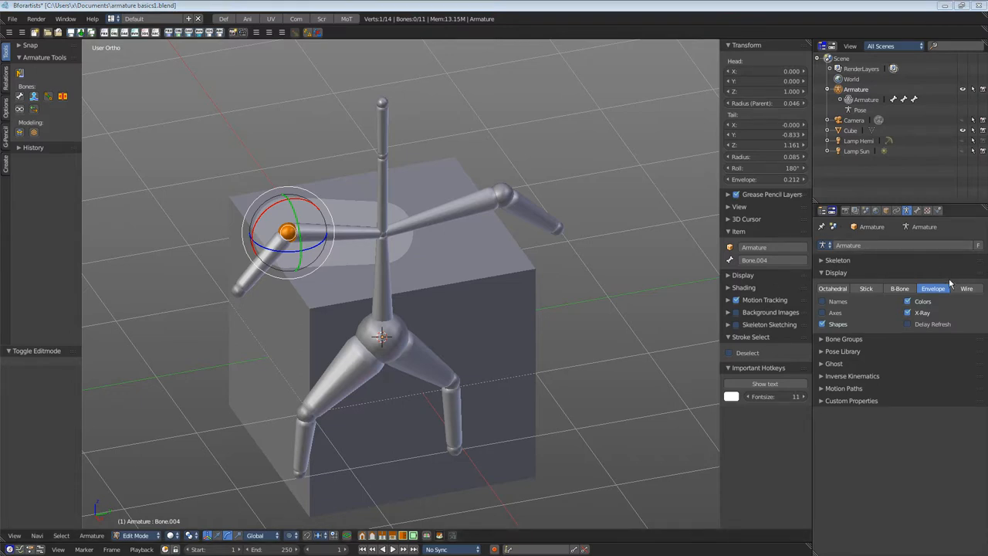
- Switch the display type to Wire and select a different arm bone
left_click(967, 289)
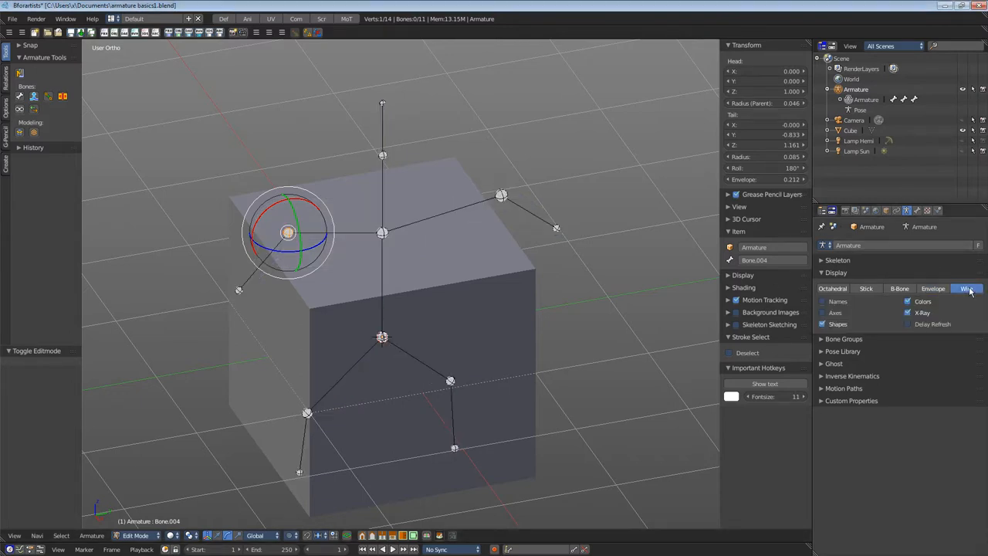
left_click(502, 193)
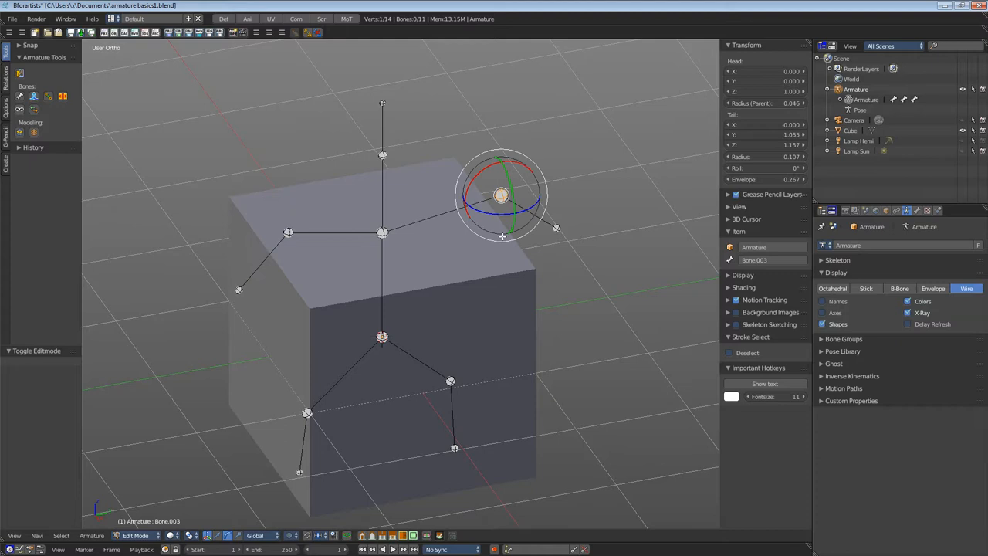
mouse_move(303, 245)
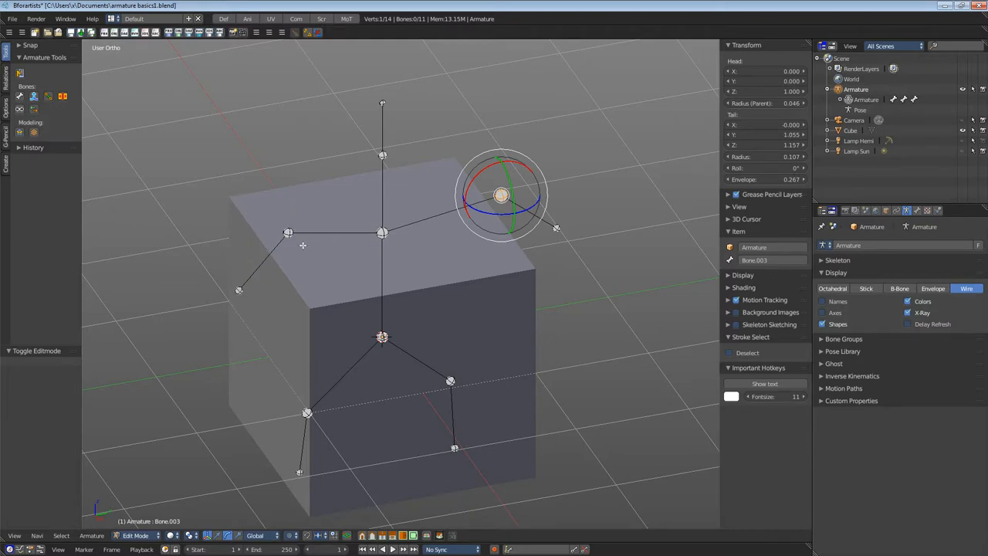
mouse_move(443, 362)
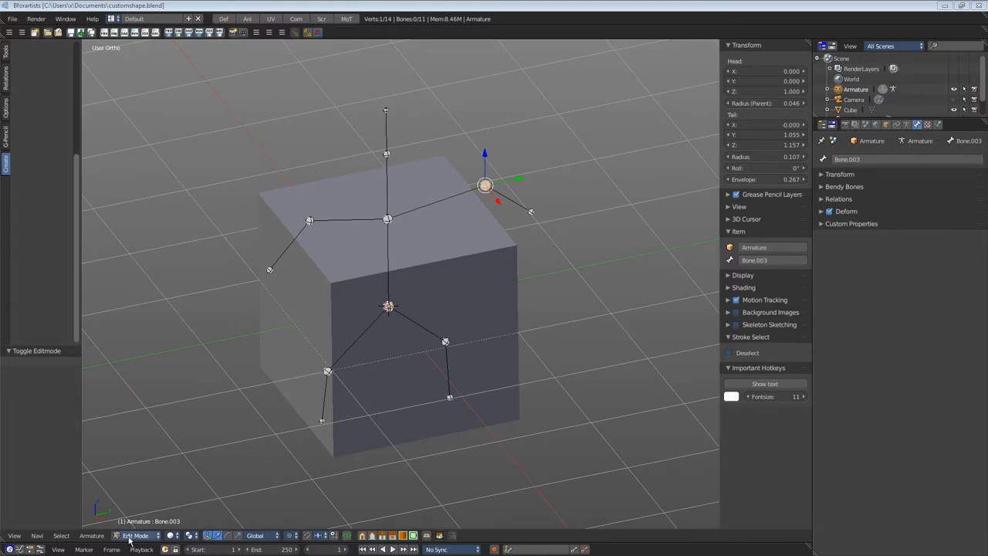
- Put the armature into Pose Mode for the custom cube bone shape
left_click(136, 534)
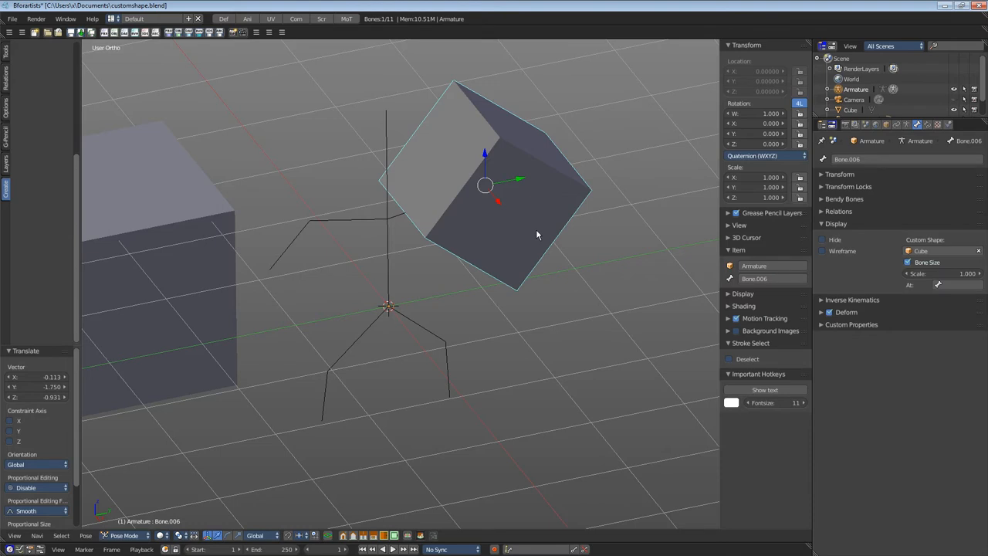
mouse_move(917, 123)
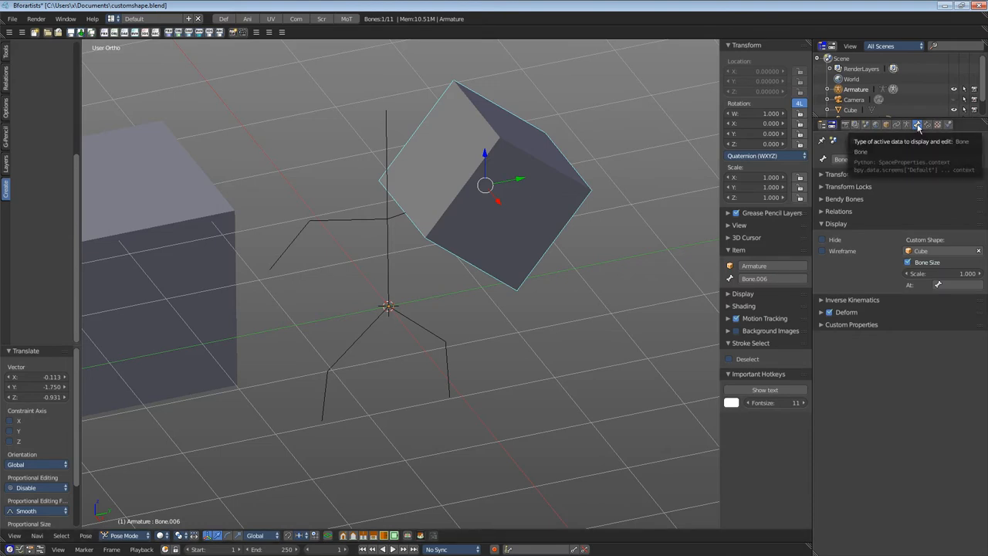